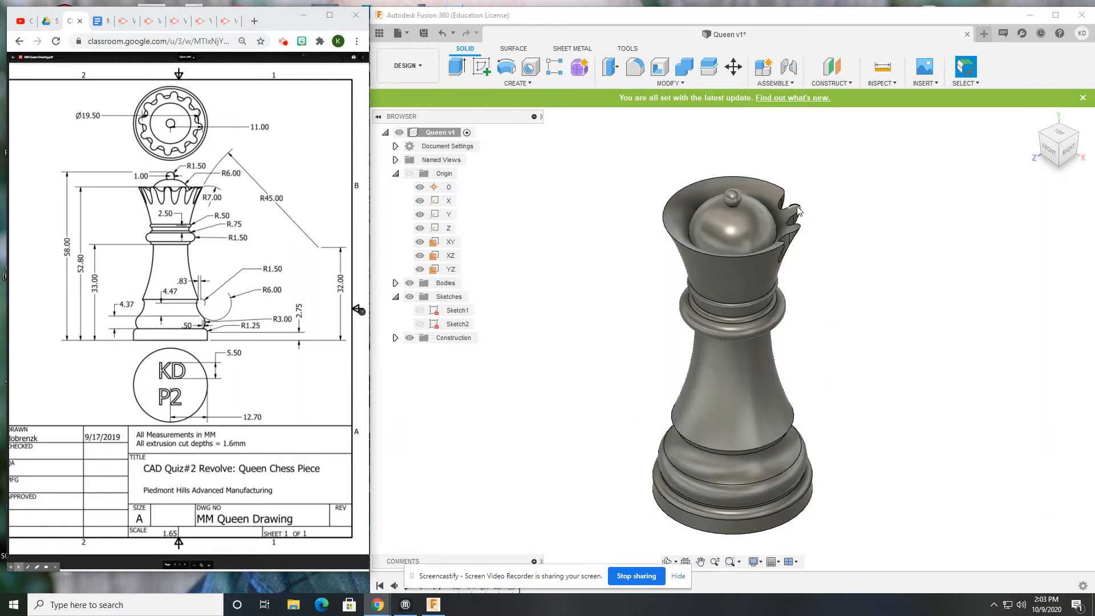
{"action": "mouse_move", "coordinate": [808, 264]}
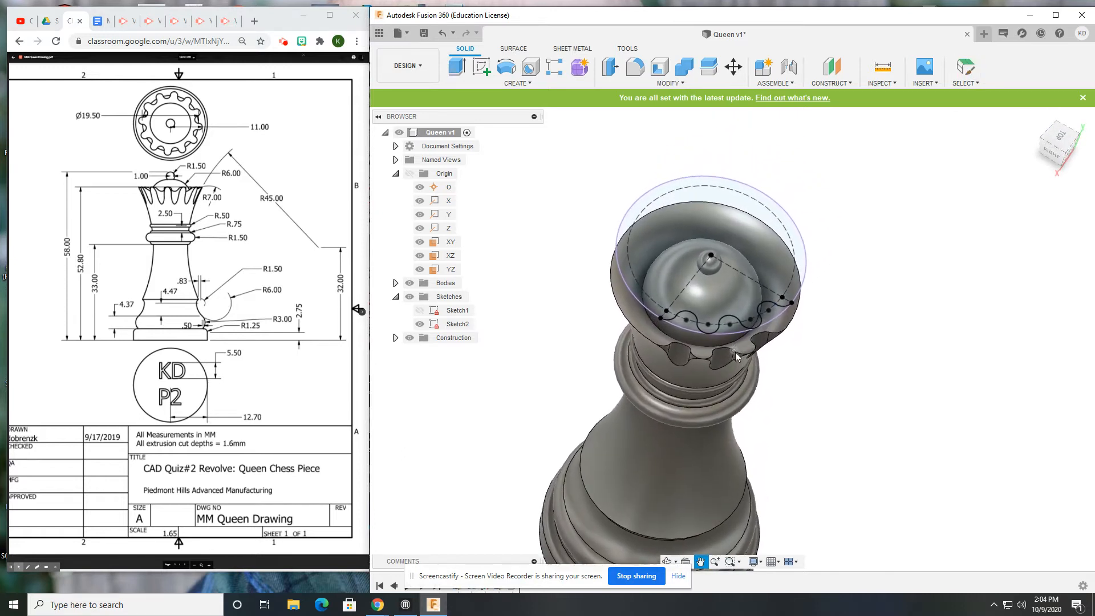
- Hide Sketch2 in the Browser so only the first crown cut shows
{"action": "left_click", "coordinate": [458, 323]}
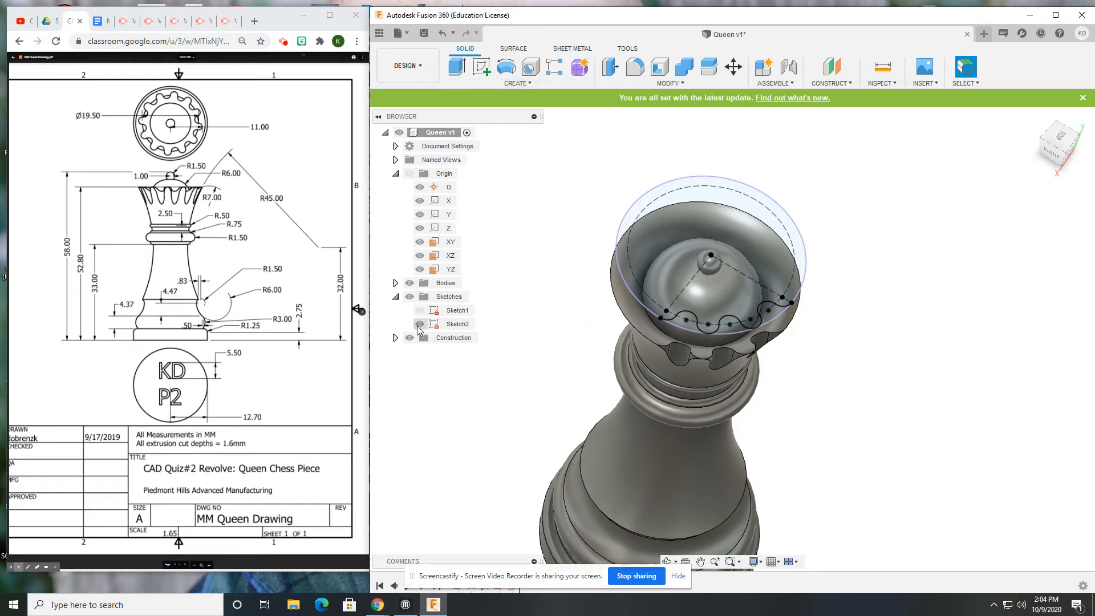
{"action": "left_click", "coordinate": [420, 323]}
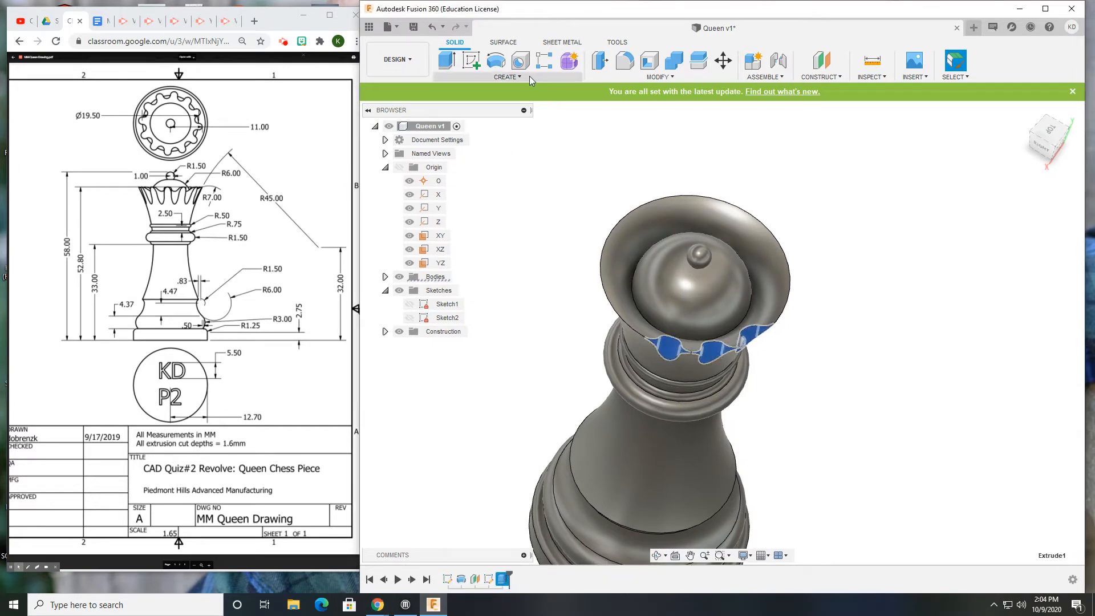
- Start a Circular Pattern from the Create menu for the crown extrude cut
{"action": "left_click", "coordinate": [508, 77]}
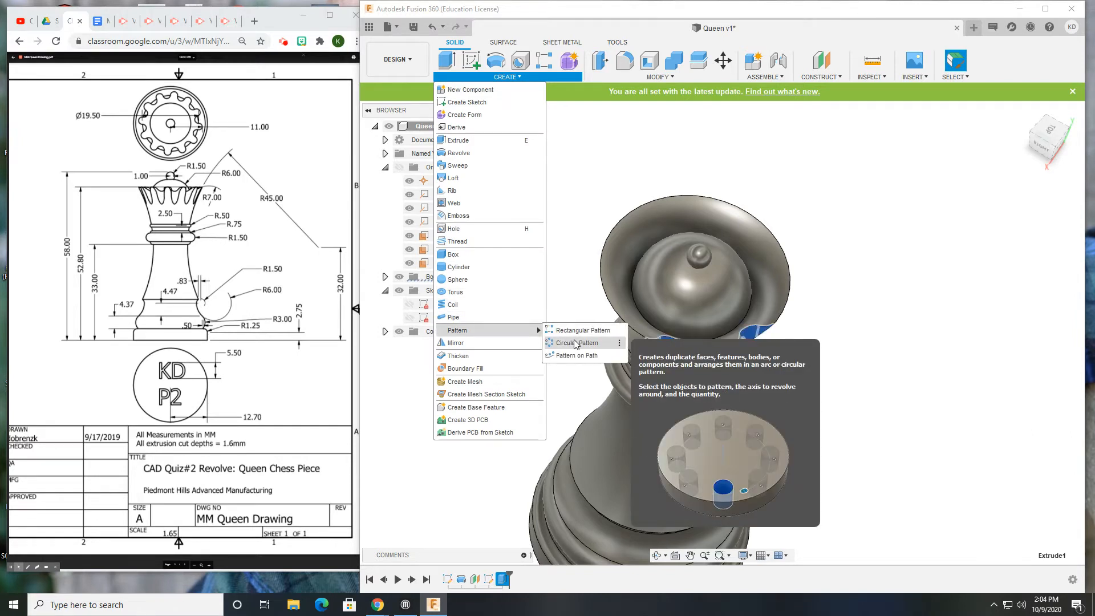
{"action": "left_click", "coordinate": [577, 342]}
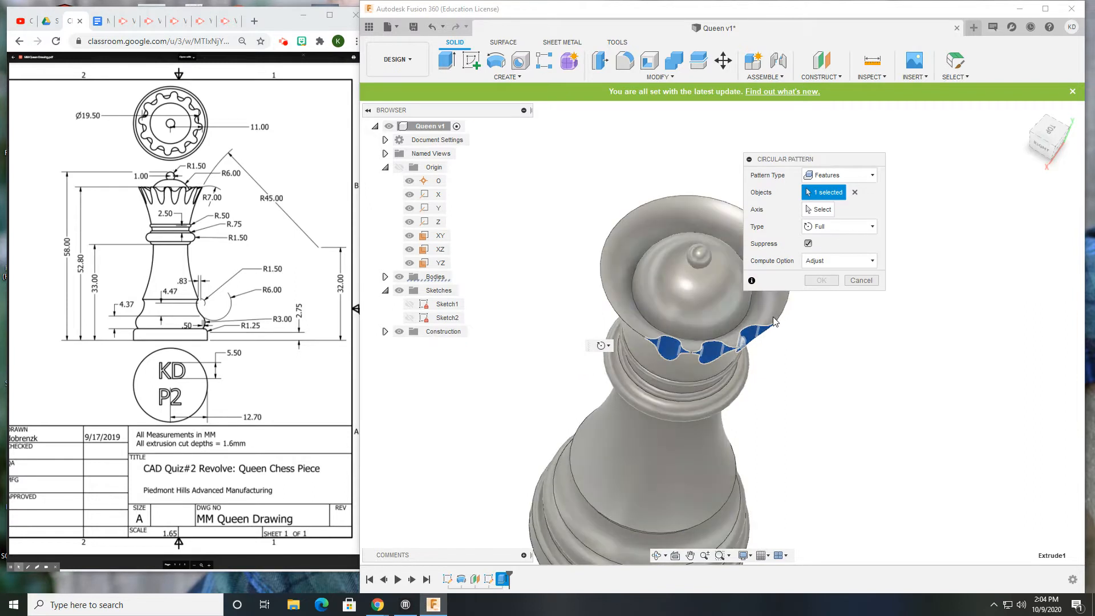
{"action": "mouse_move", "coordinate": [774, 322]}
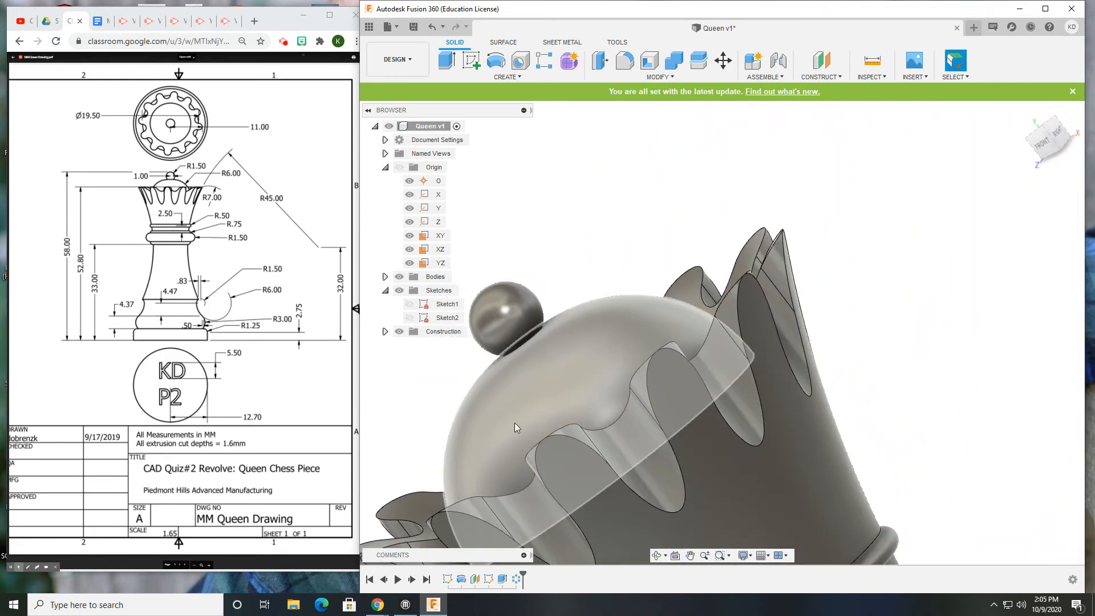
{"action": "left_click_drag", "start_coordinate": [517, 428], "coordinate": [615, 512]}
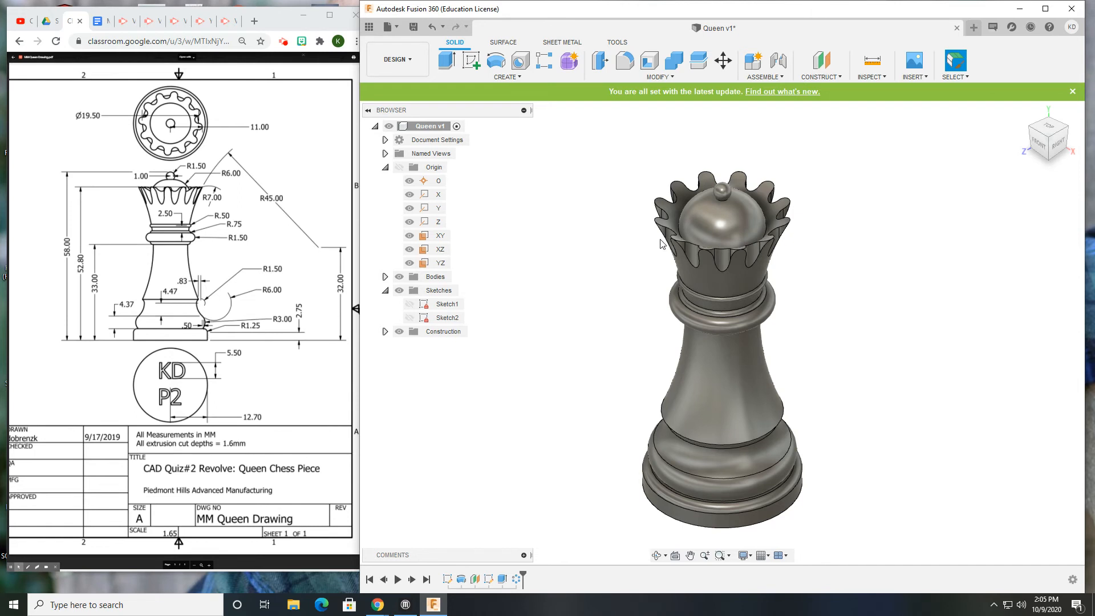
{"action": "mouse_move", "coordinate": [520, 223]}
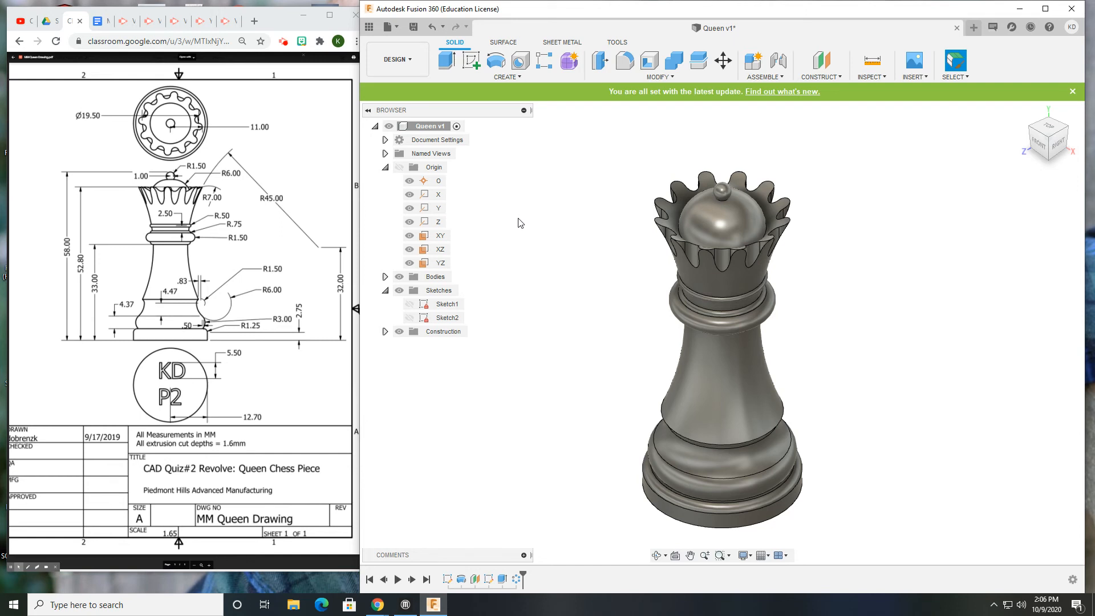
{"action": "mouse_move", "coordinate": [546, 201]}
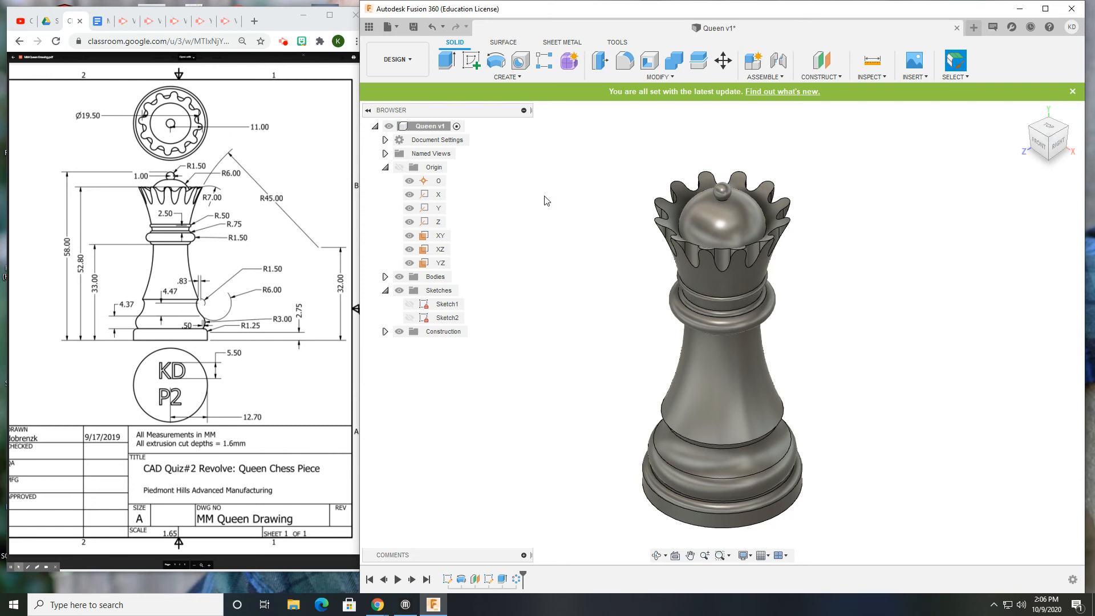
{"action": "mouse_move", "coordinate": [567, 334]}
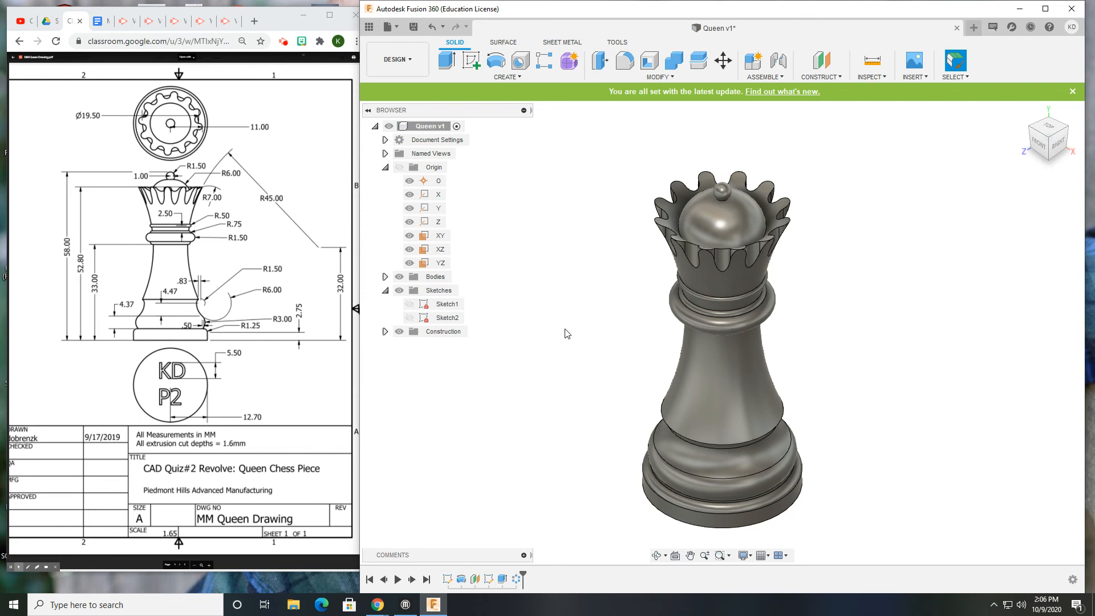
{"action": "mouse_move", "coordinate": [574, 401]}
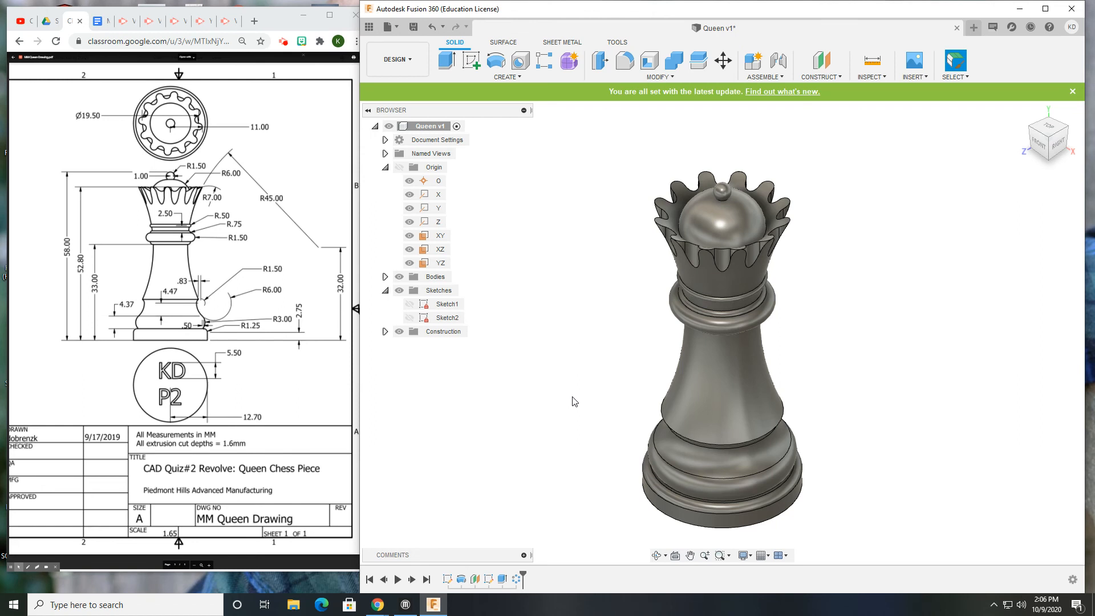
{"action": "mouse_move", "coordinate": [580, 358]}
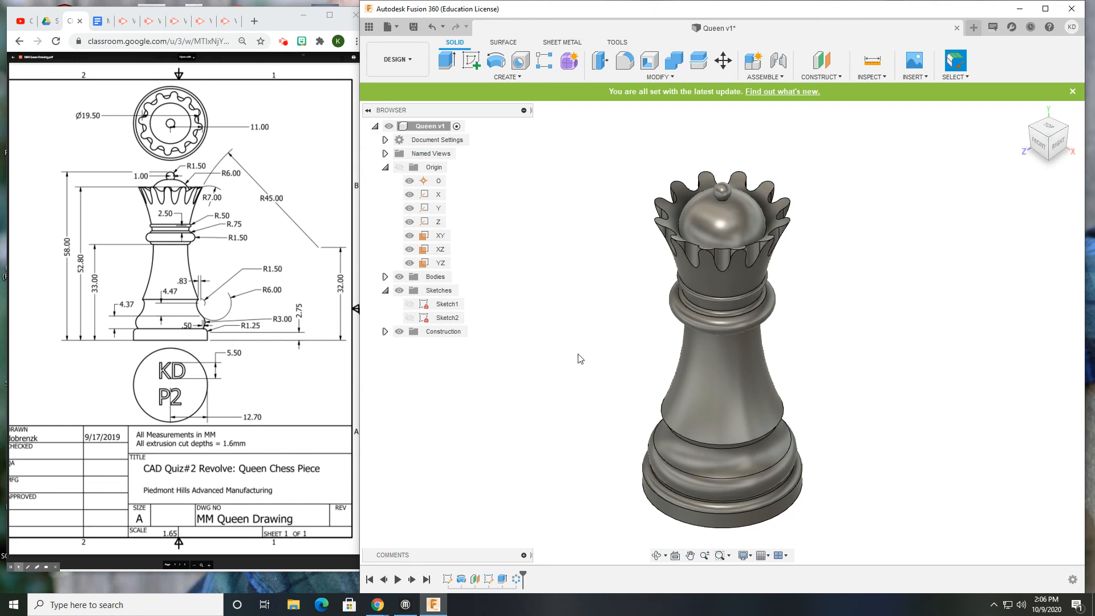
{"action": "mouse_move", "coordinate": [629, 332]}
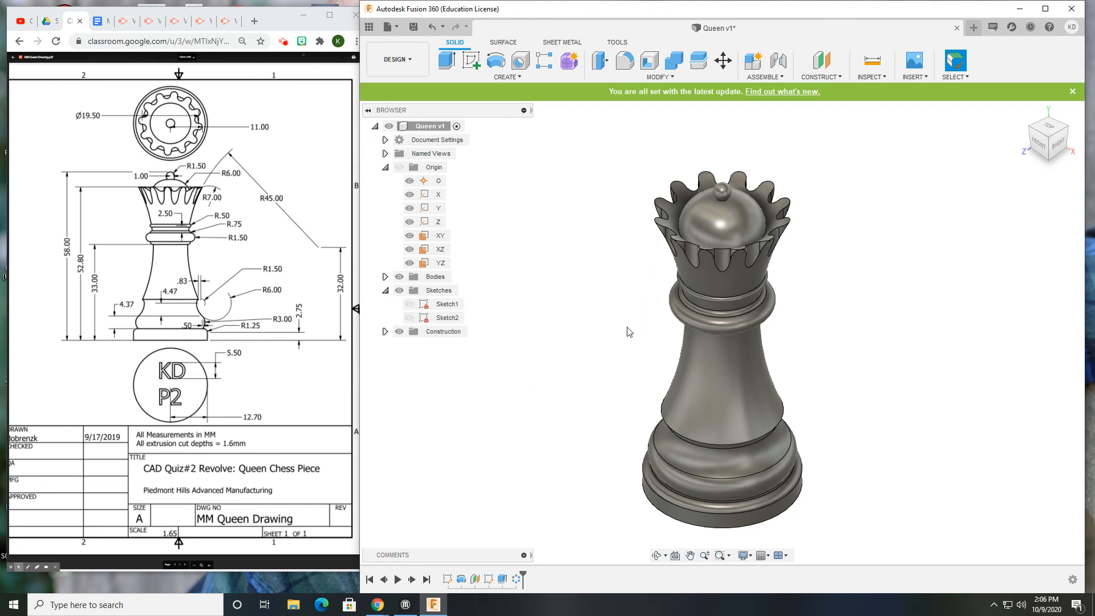